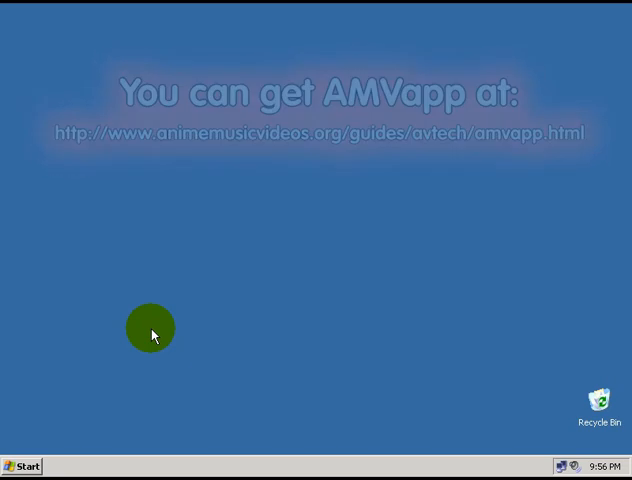
Step: Launch DVD Decrypter from the Start menu's All Programs list
click(24, 466)
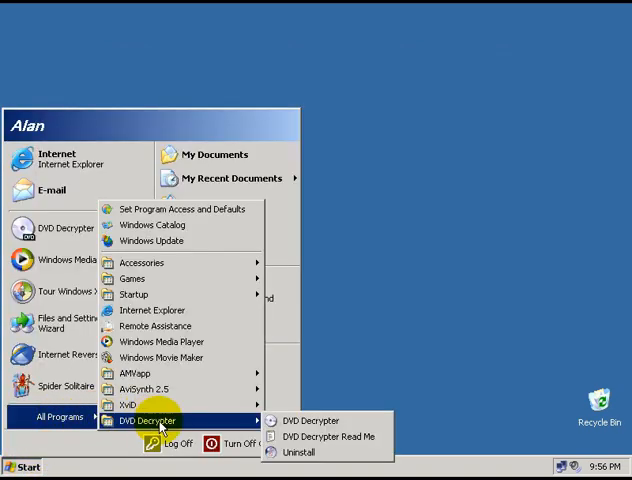
click(310, 420)
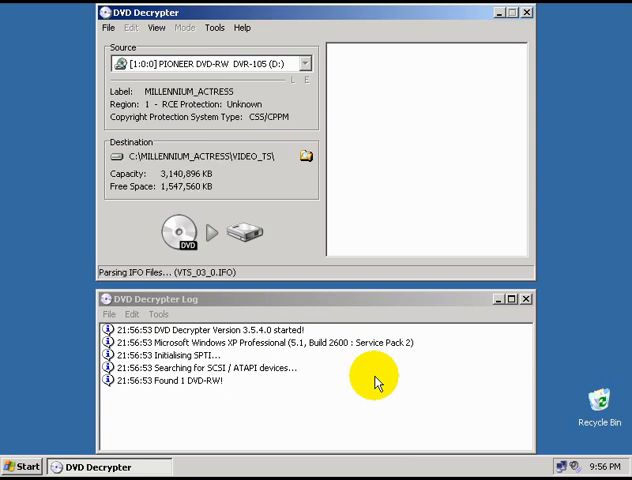
Step: Switch DVD Decrypter to IFO mode from the Mode menu
click(306, 63)
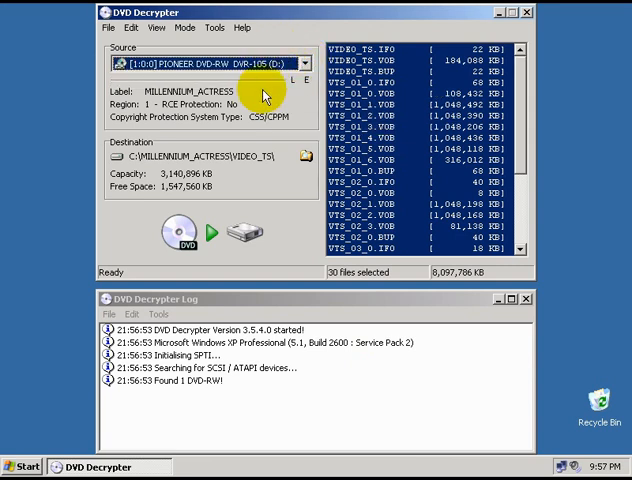
click(188, 27)
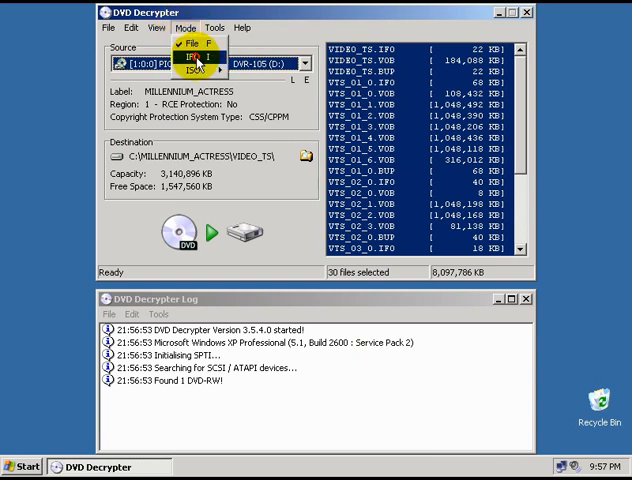
click(191, 69)
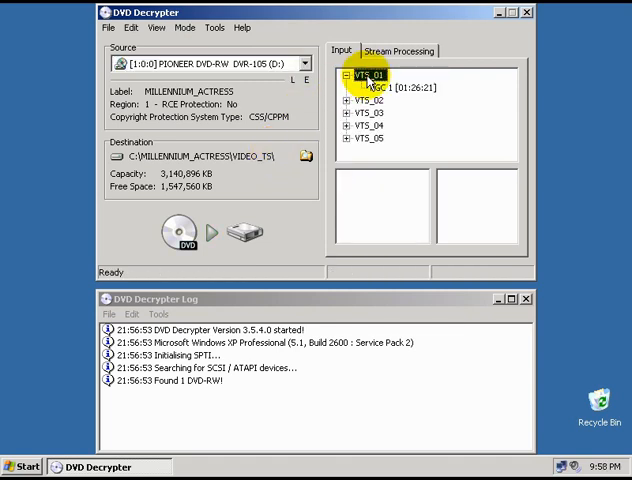
Step: Select VTS_01's PGC 1 [01:26:21] after comparing it with the other title sets
click(382, 87)
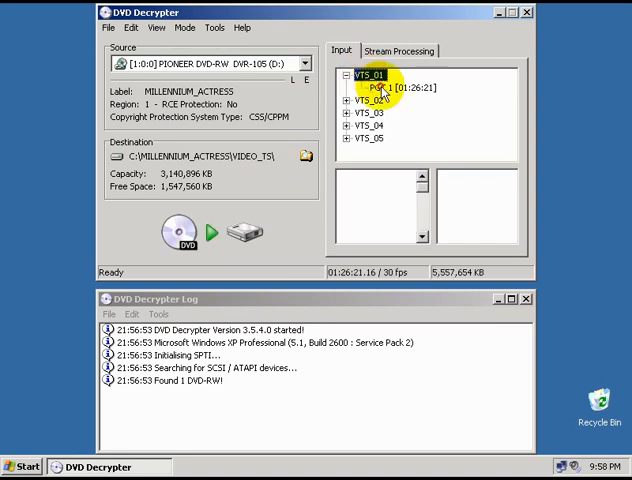
click(376, 87)
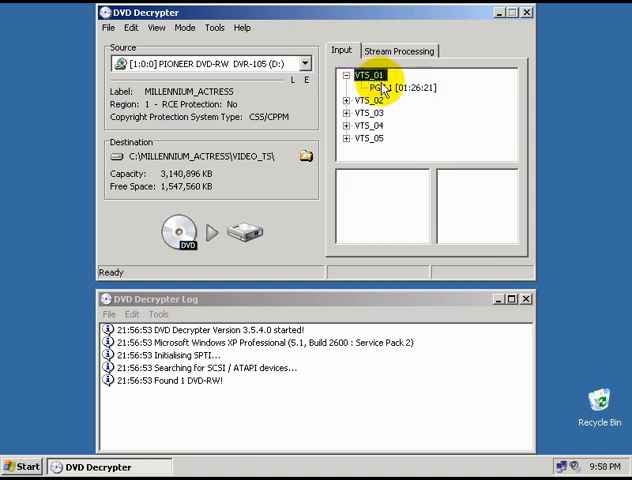
click(385, 87)
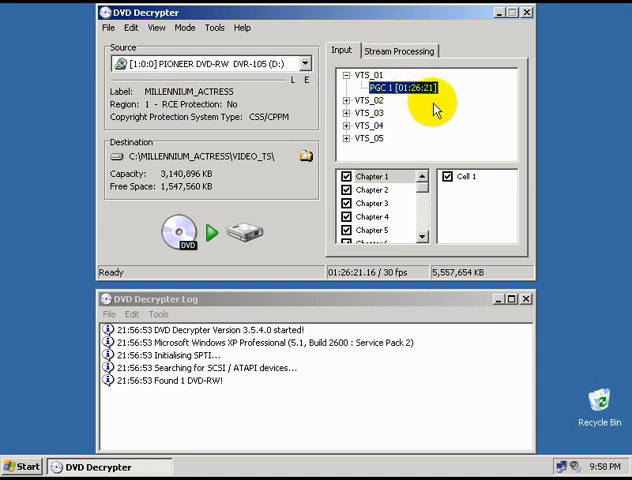
mouse_move(413, 95)
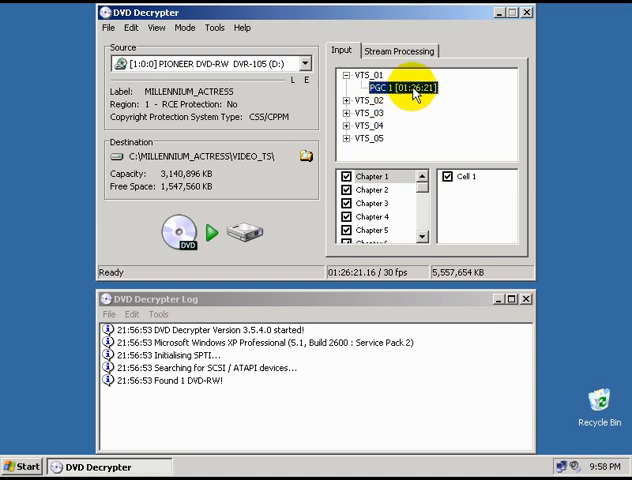
mouse_move(410, 92)
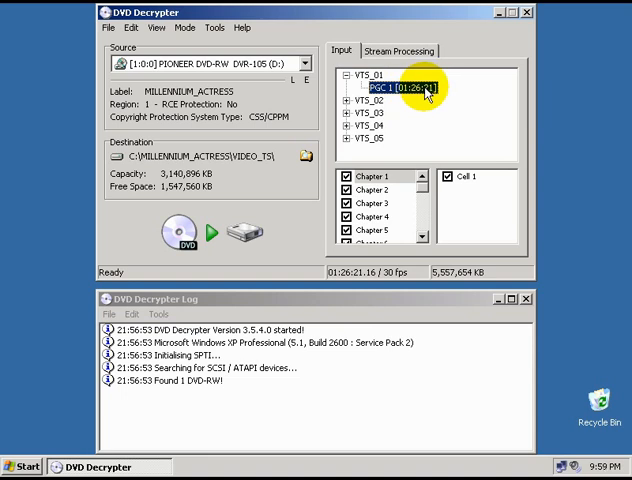
click(340, 102)
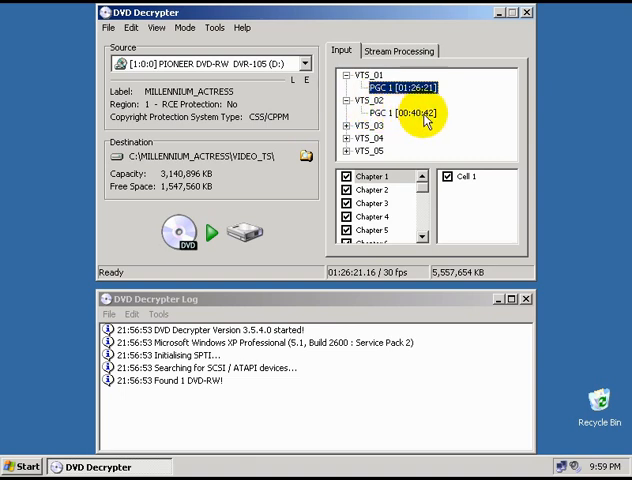
mouse_move(424, 120)
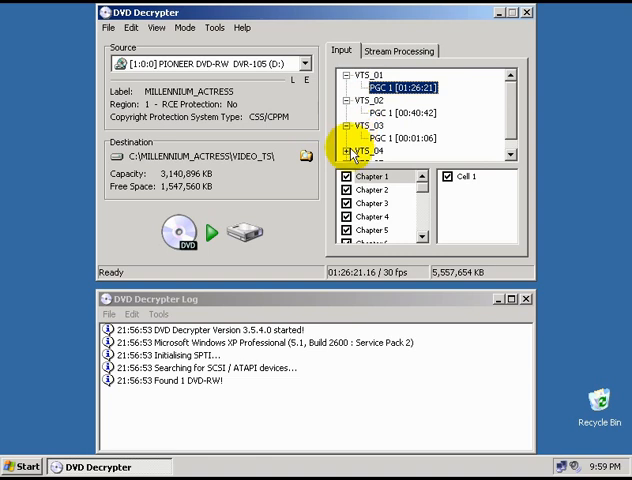
scroll(down, 3)
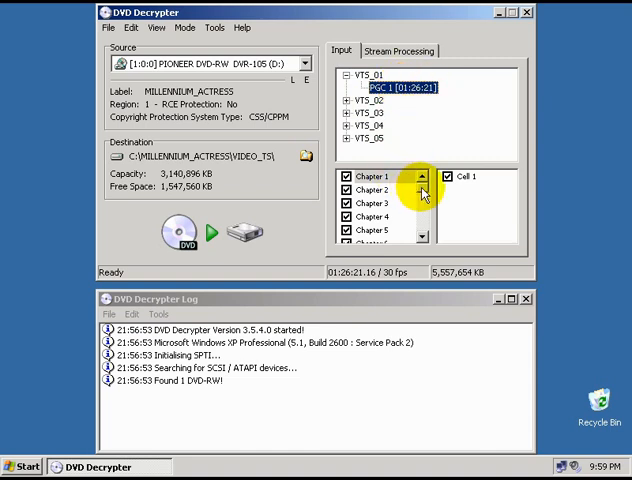
Step: Browse the chapters, view Chapter 2's cells, and show the Stream Processing tab
click(422, 202)
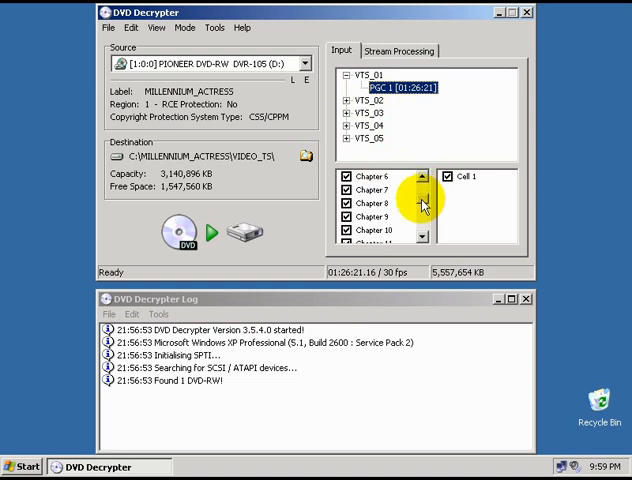
click(422, 176)
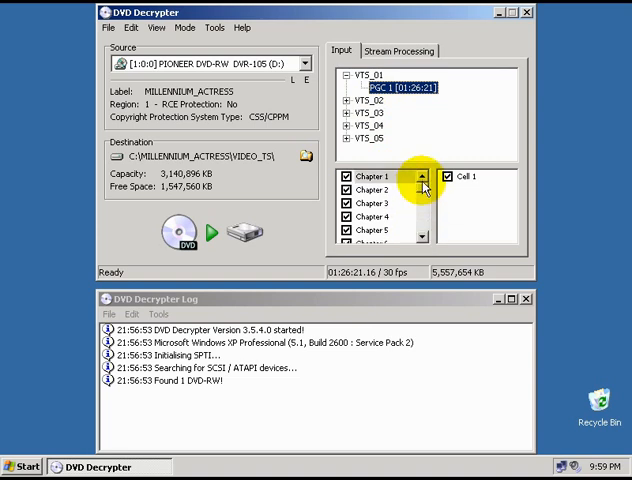
click(370, 190)
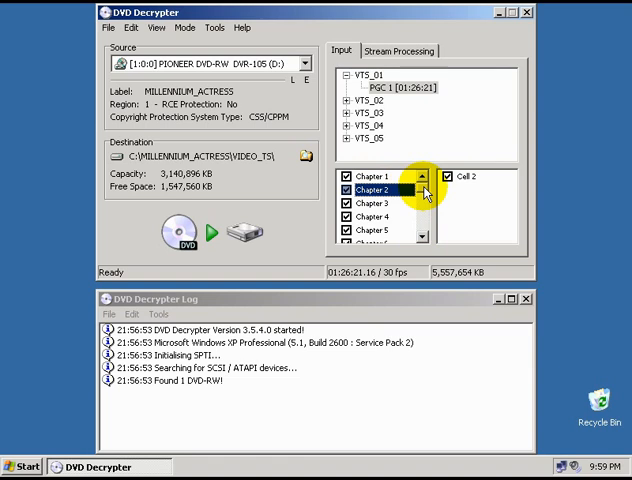
scroll(down, 3)
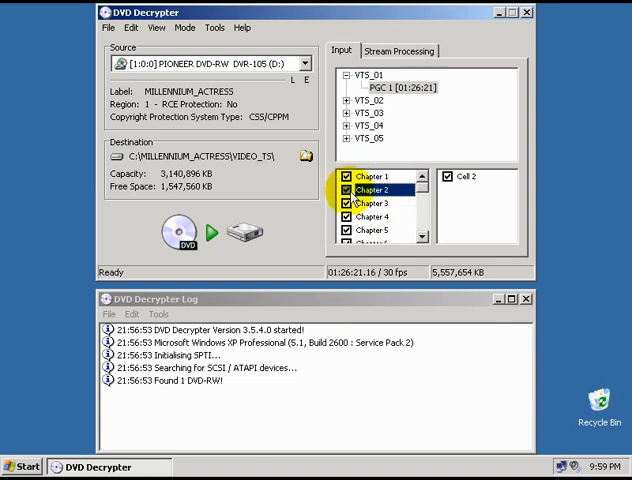
click(399, 50)
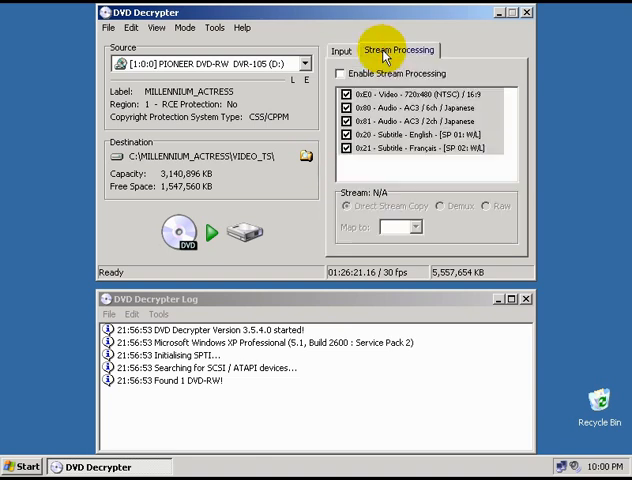
Step: Enable stream processing, keeping only the video stream selected
click(340, 73)
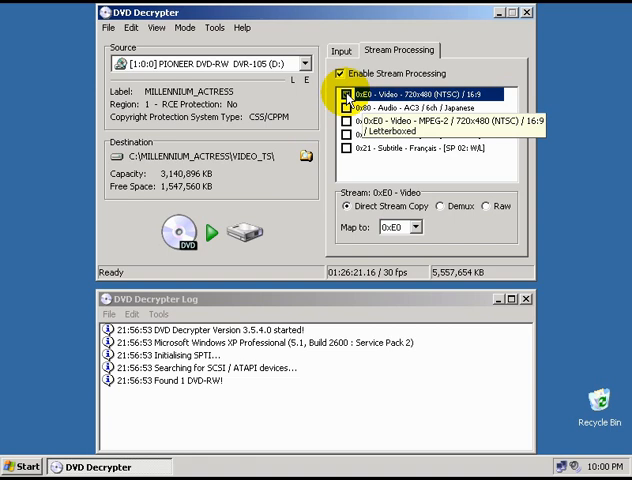
click(342, 50)
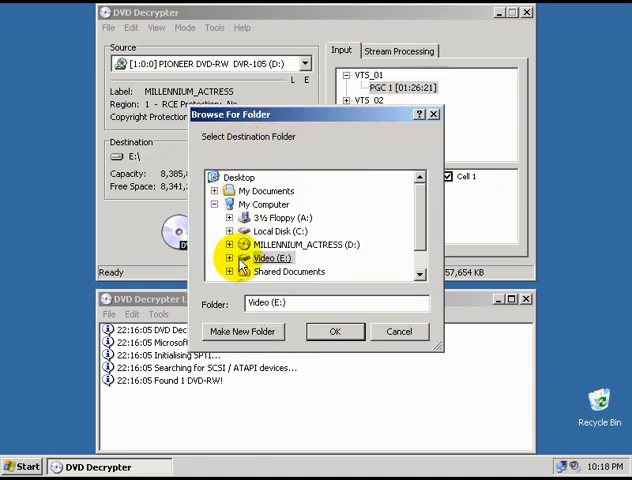
Step: Create a 'Millenium Actress' folder on Video (E:) and set it as destination
click(270, 258)
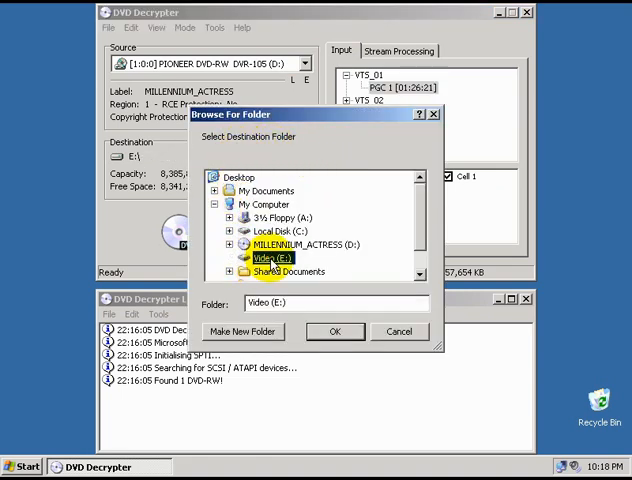
click(270, 257)
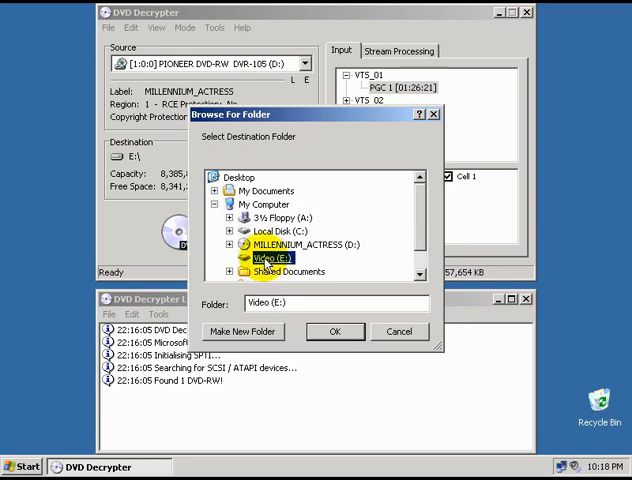
click(242, 331)
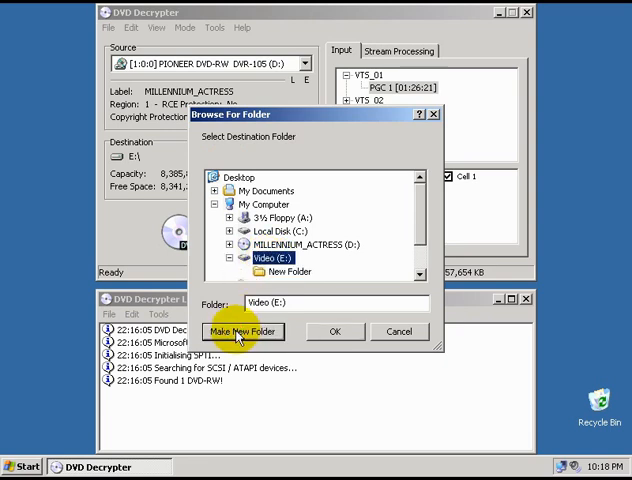
click(242, 331)
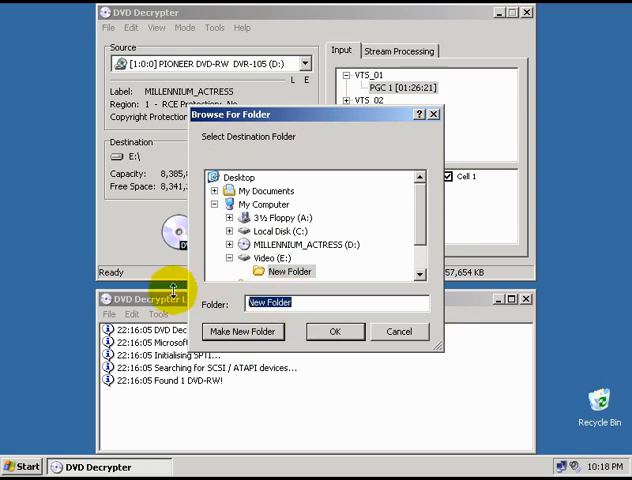
text(Millenium Actress)
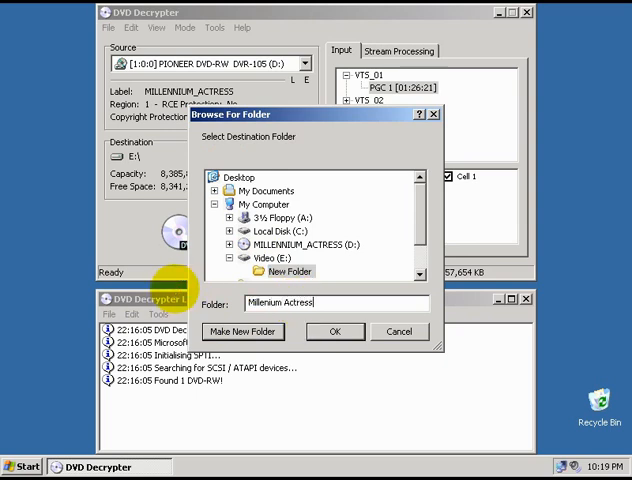
click(335, 331)
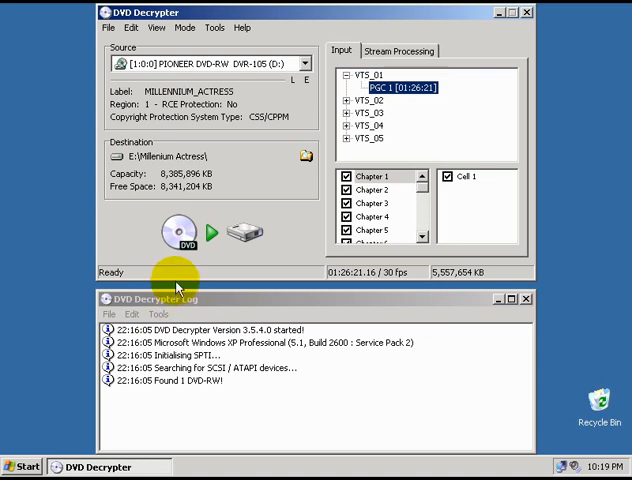
mouse_move(180, 155)
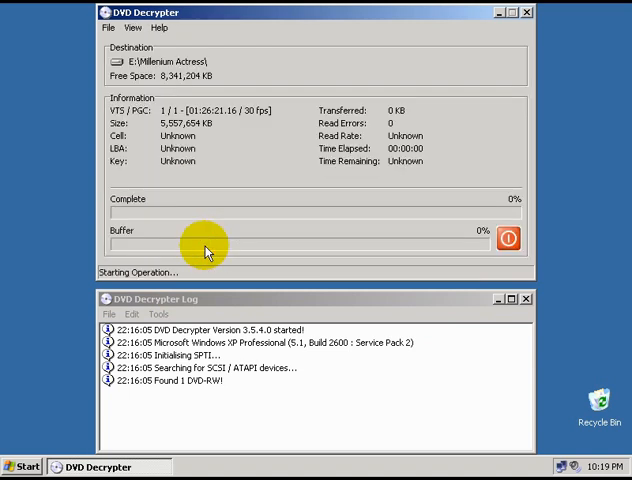
mouse_move(206, 247)
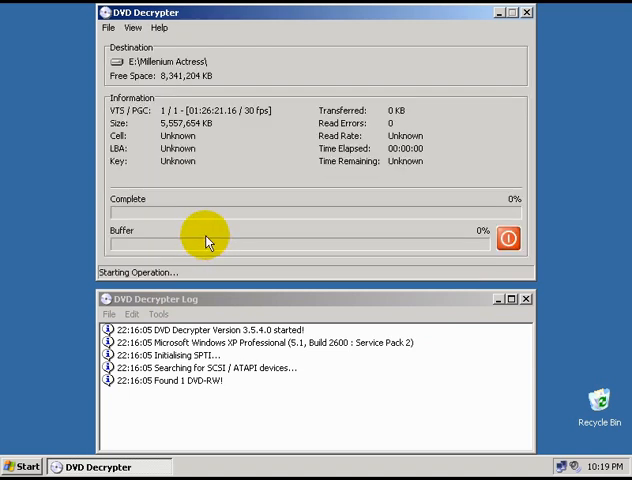